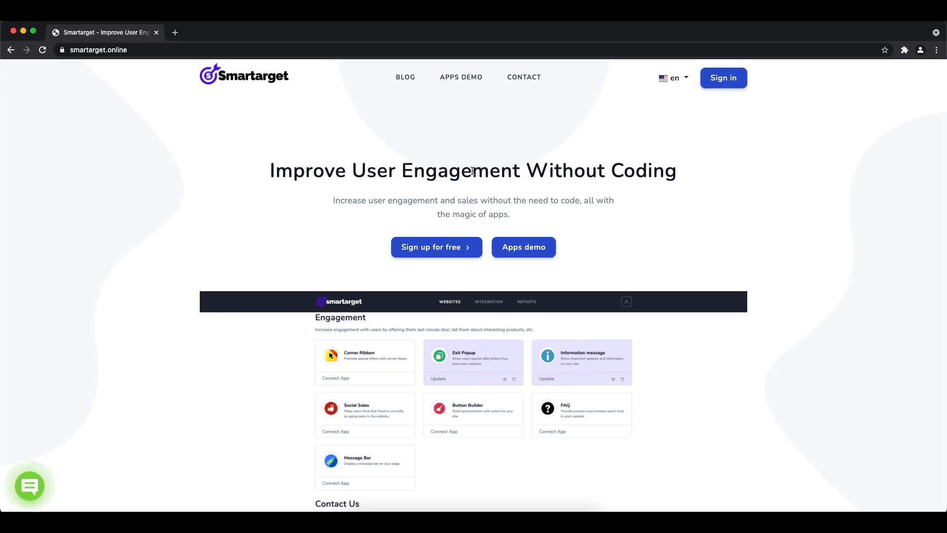
Step: Open the Apps Demo and bring up the Facebook - Contact Us widget settings
left_click(460, 77)
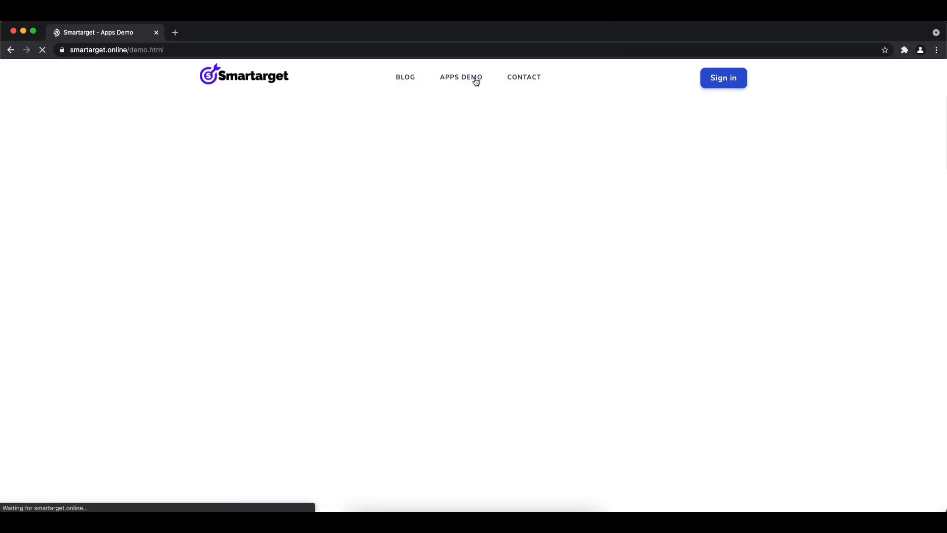
left_click(461, 77)
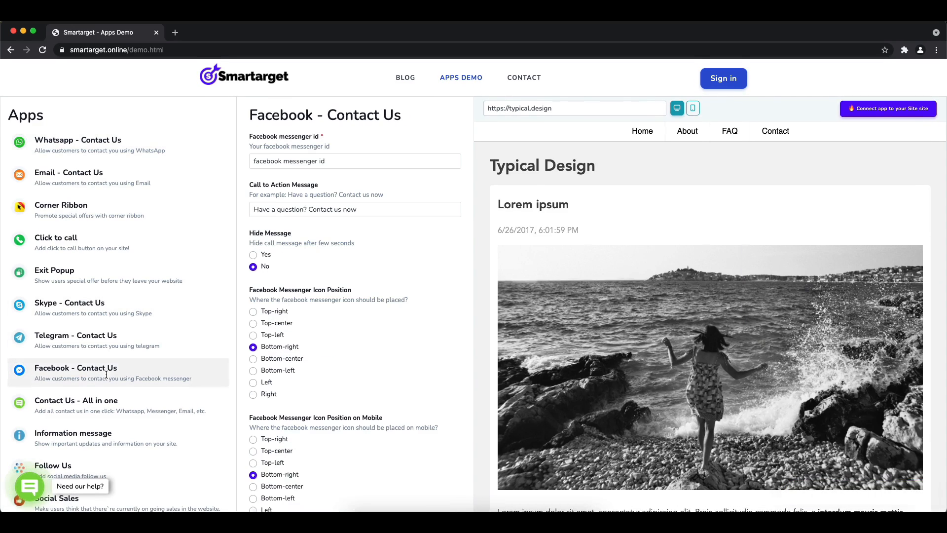
Step: Enter messenger id 'bibibgames' and set the call-to-action message to 'Contact Us'
left_click(355, 160)
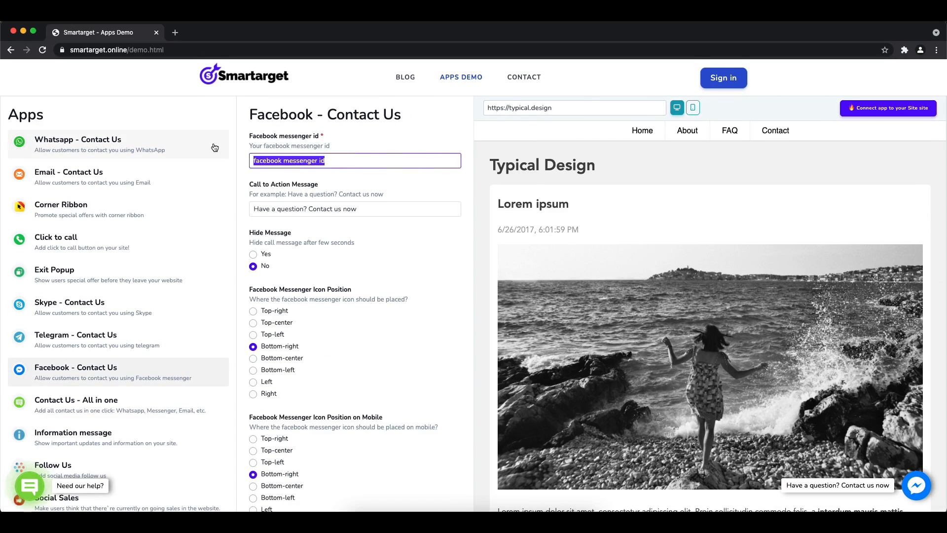
type("bibibgames")
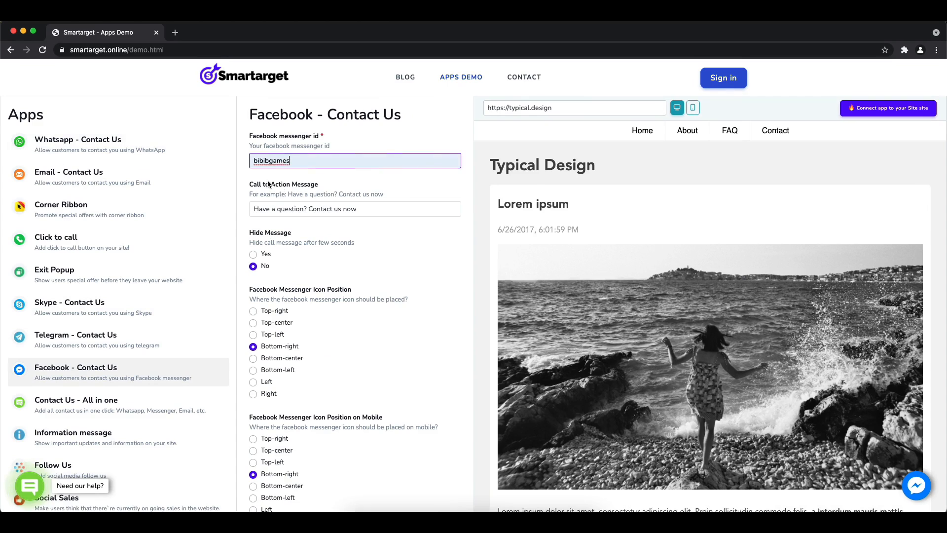
type("Co")
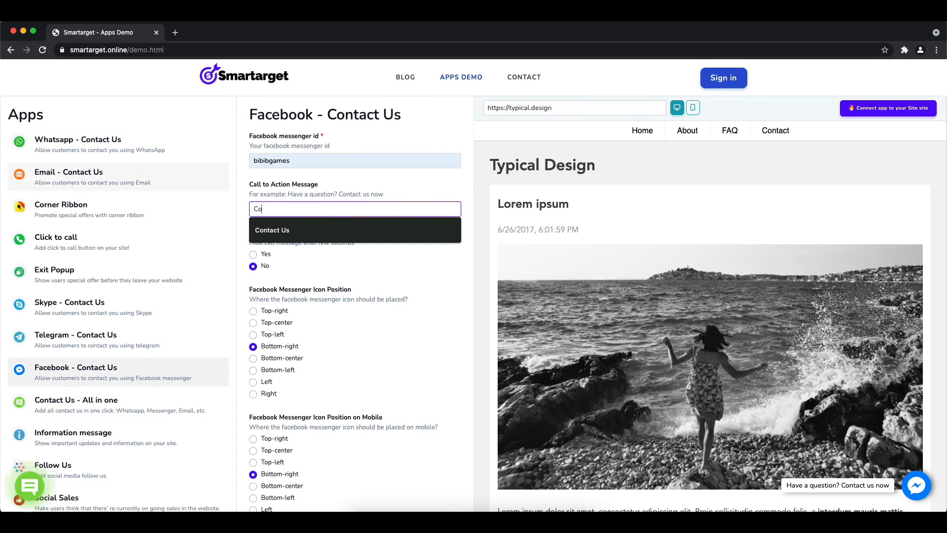
left_click(272, 230)
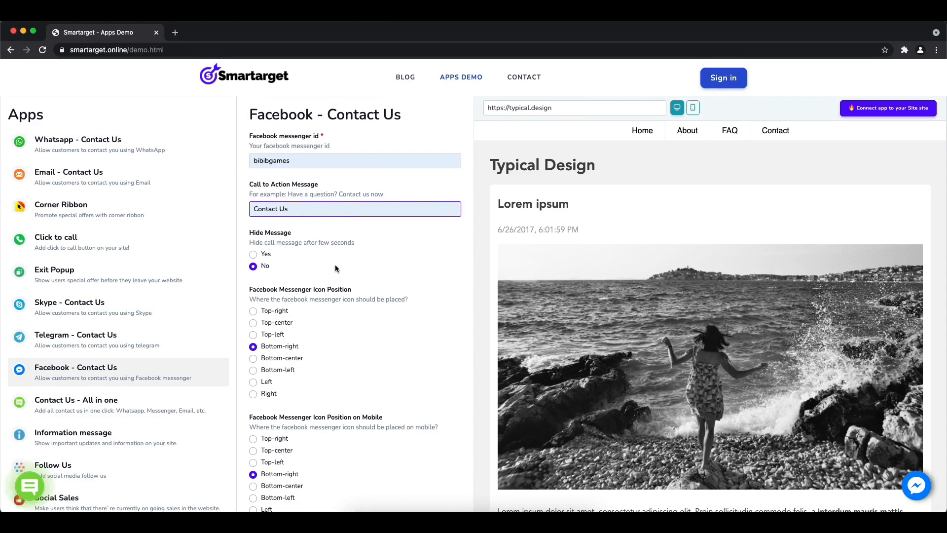
Step: Place the messenger icon bottom-left and turn on the waves animation
left_click(253, 310)
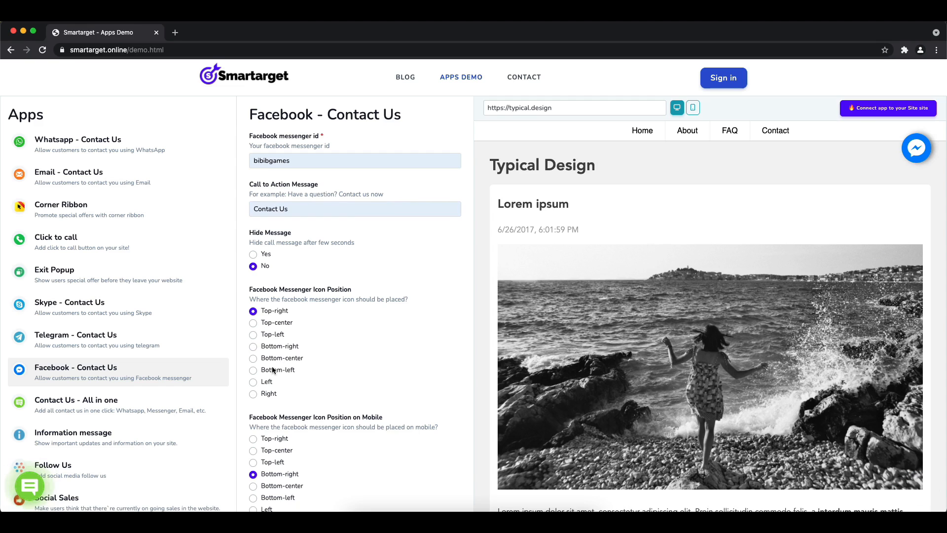
left_click(253, 370)
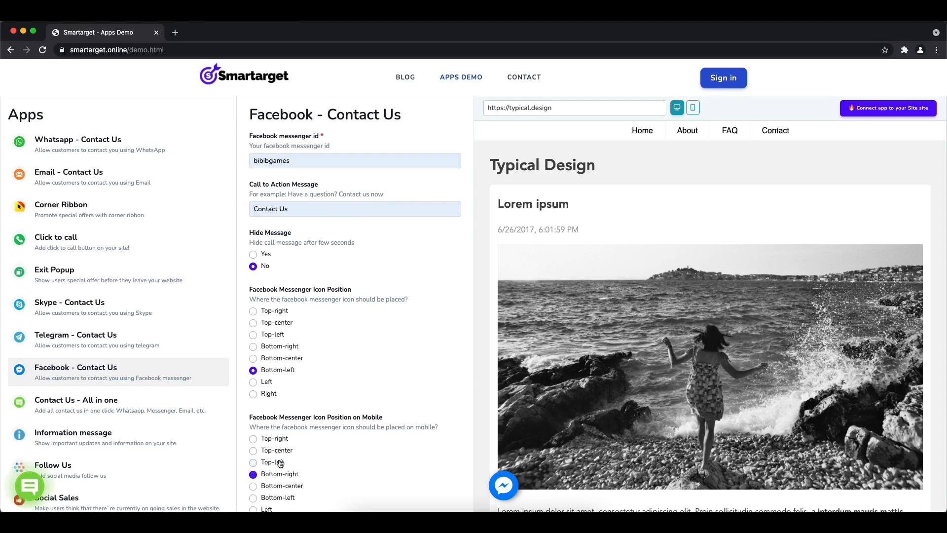
scroll("down", 3)
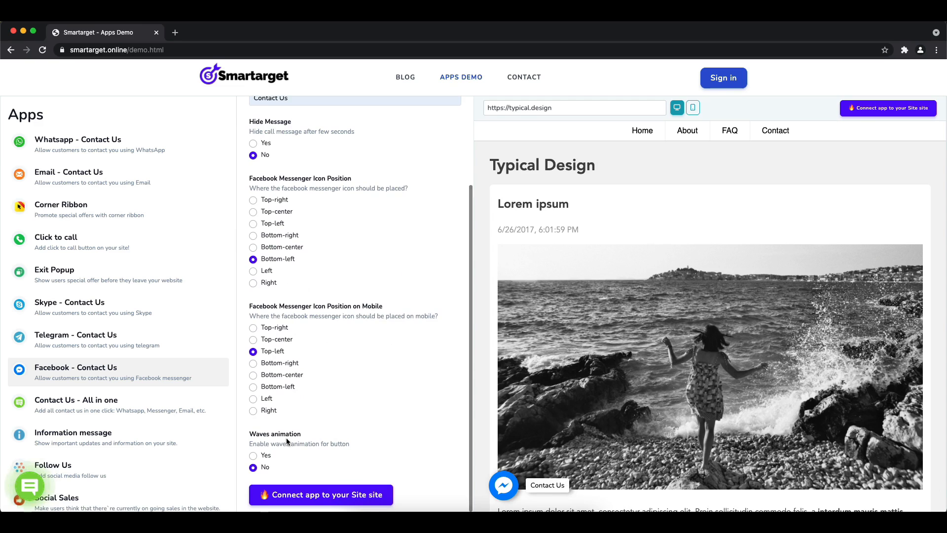
left_click(253, 455)
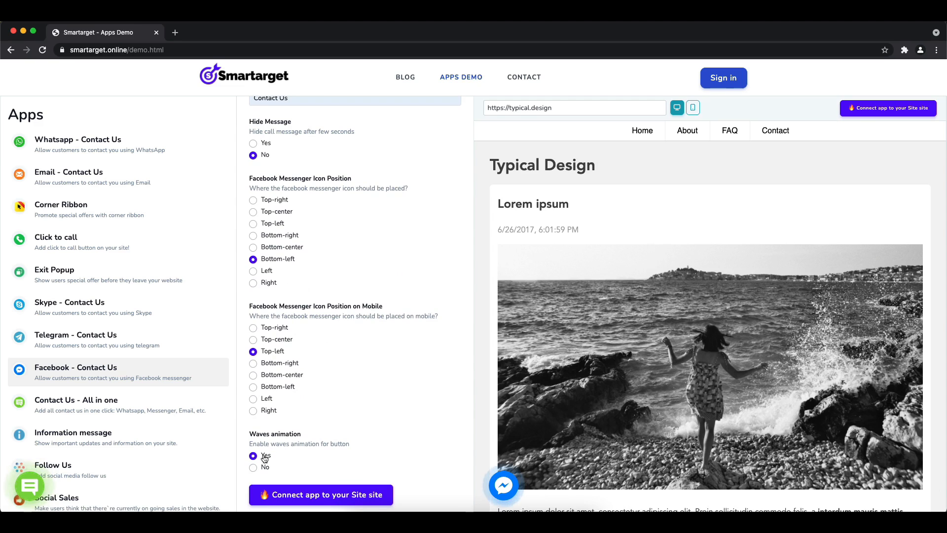
mouse_move(502, 485)
type("h")
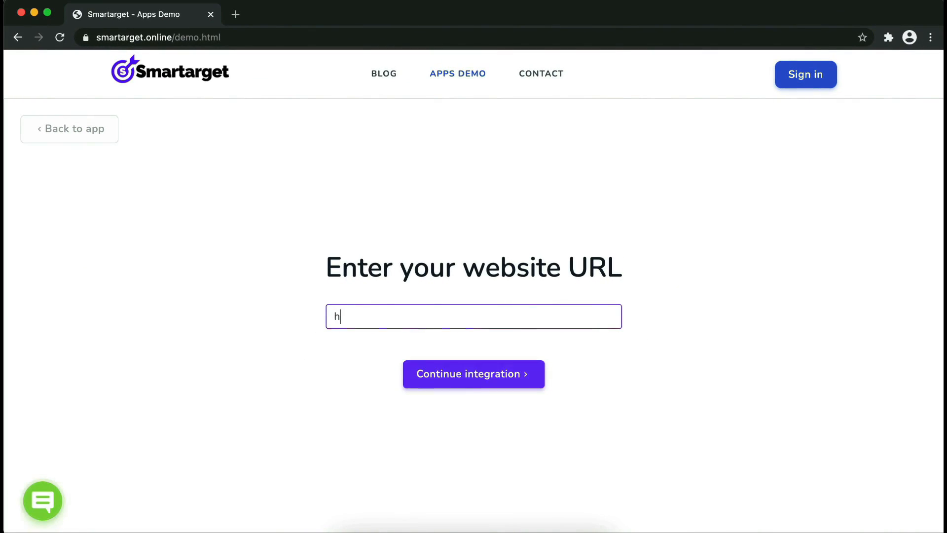
type("ttps://exa")
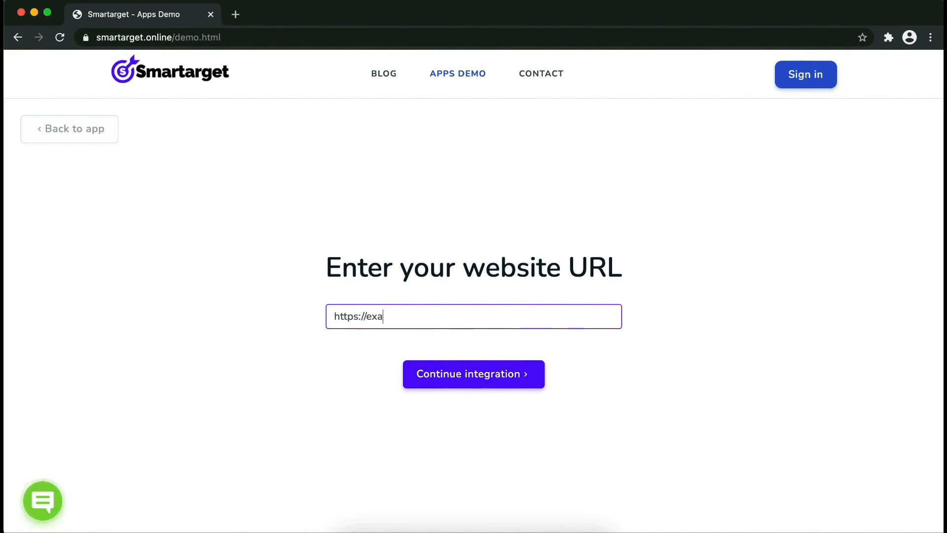
left_click(474, 373)
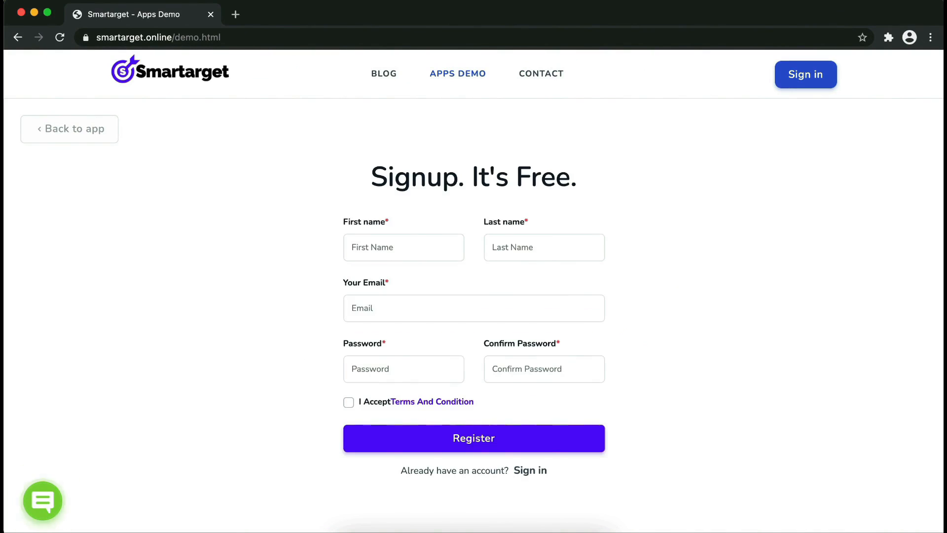
Step: Fill the signup form with name 'jon' and password, then register the account
left_click(403, 247)
type("John")
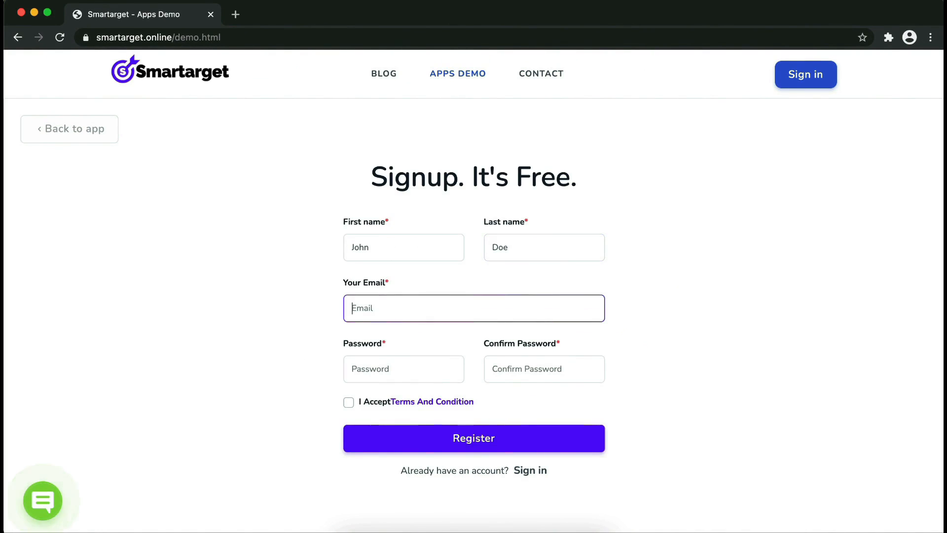
type("jon")
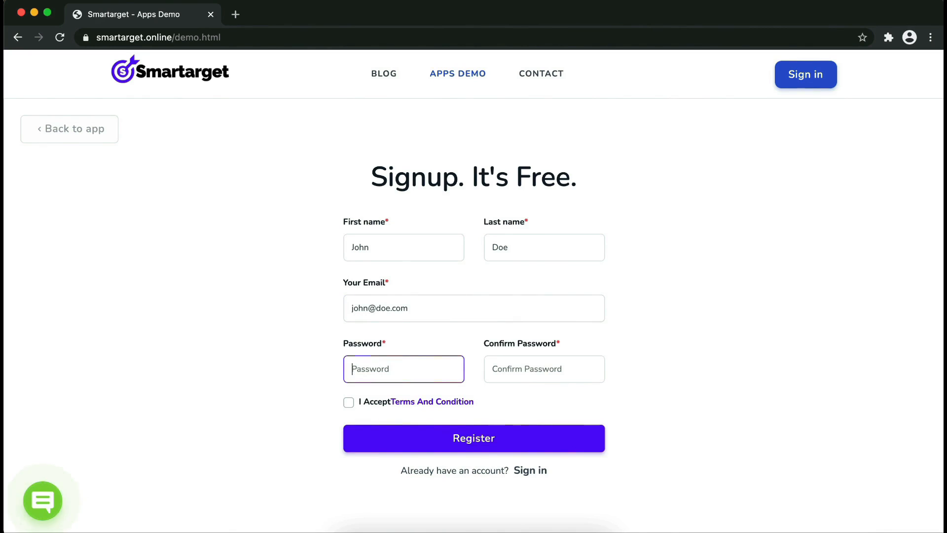
type("•••••")
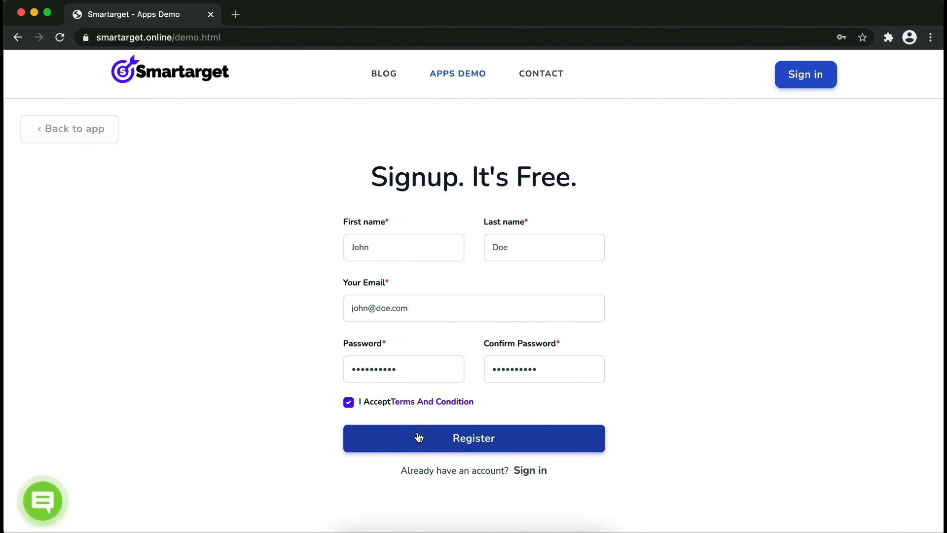
left_click(473, 438)
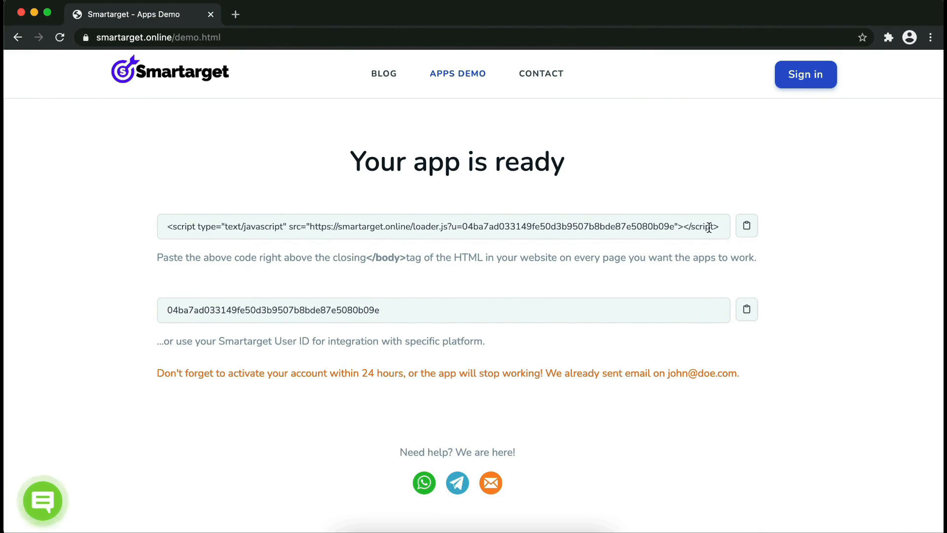
Step: Copy the embed script and highlight the closing </body> tag in the instructions
left_click(746, 225)
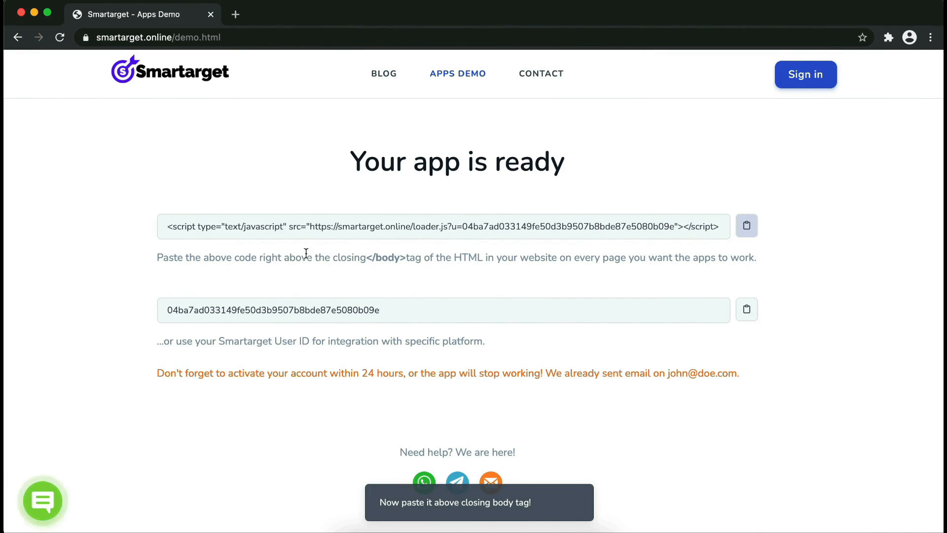
mouse_move(358, 260)
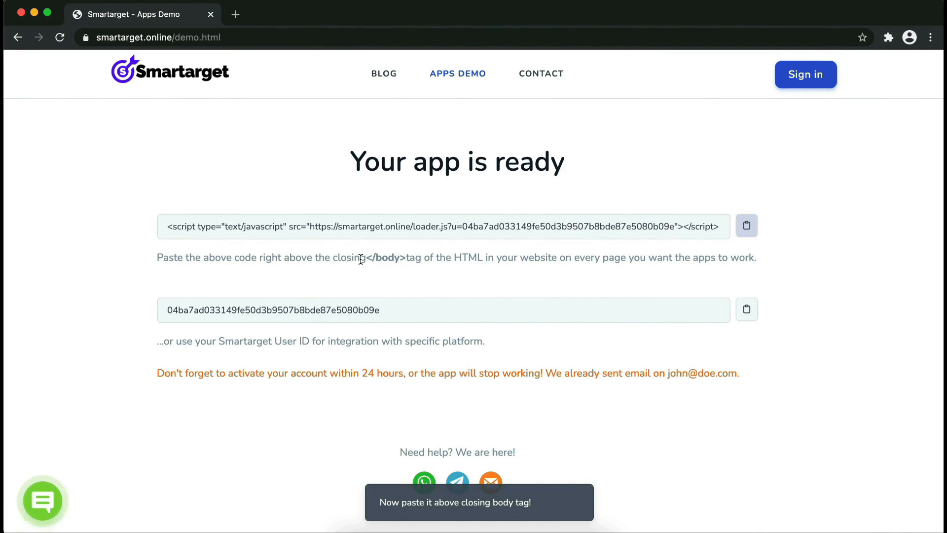
double_click(386, 257)
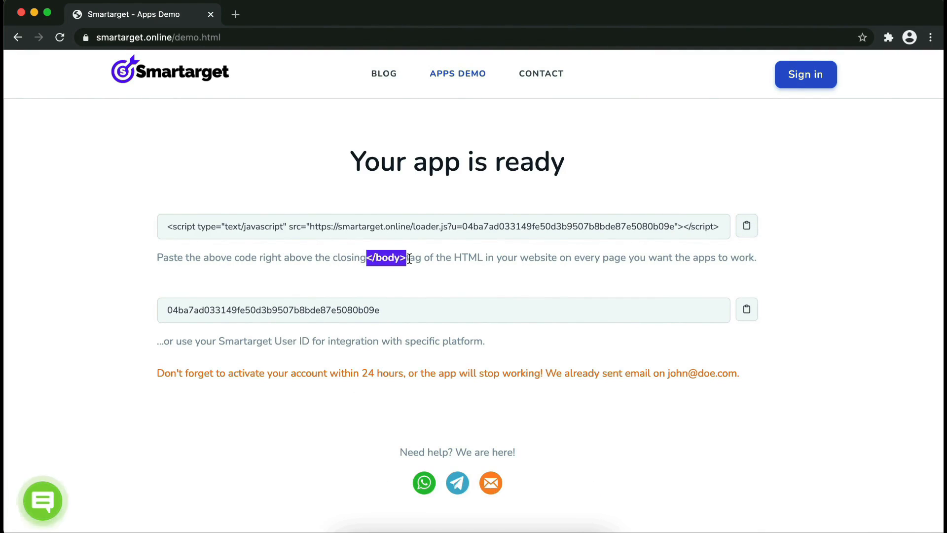
mouse_move(584, 184)
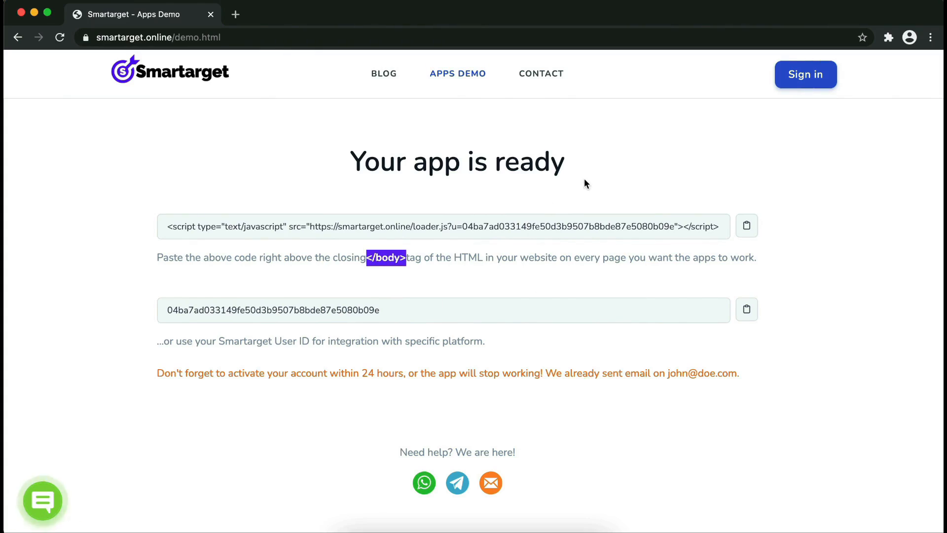